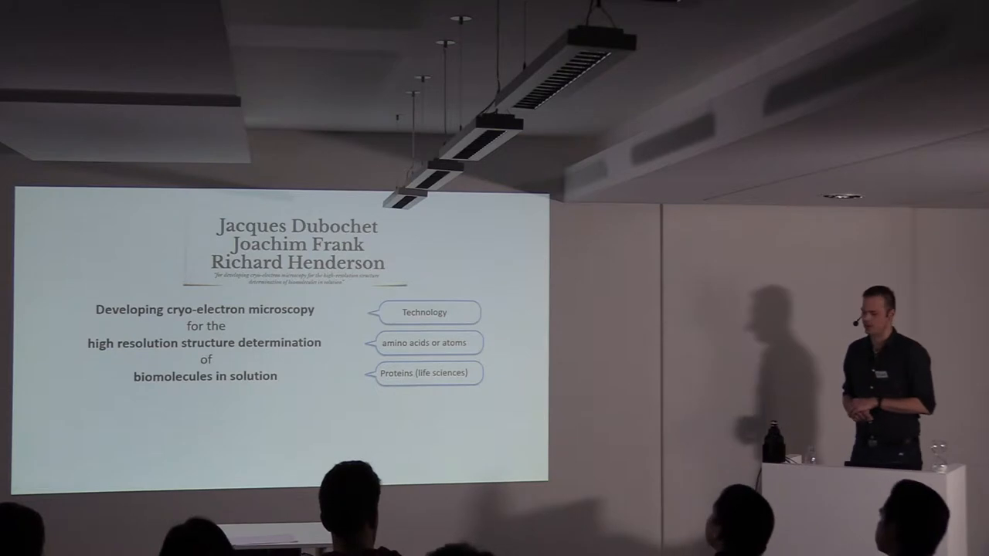
key("Right")
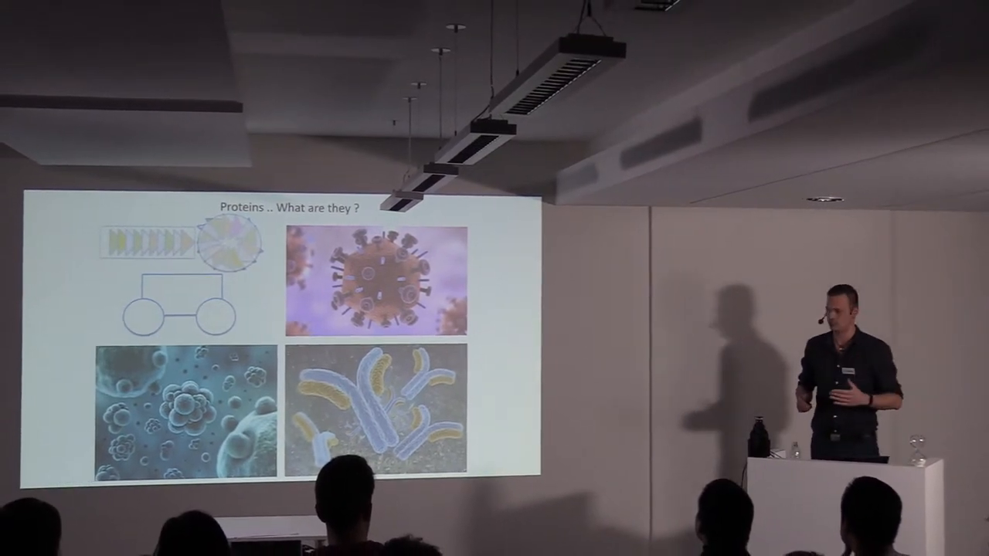
key("Right")
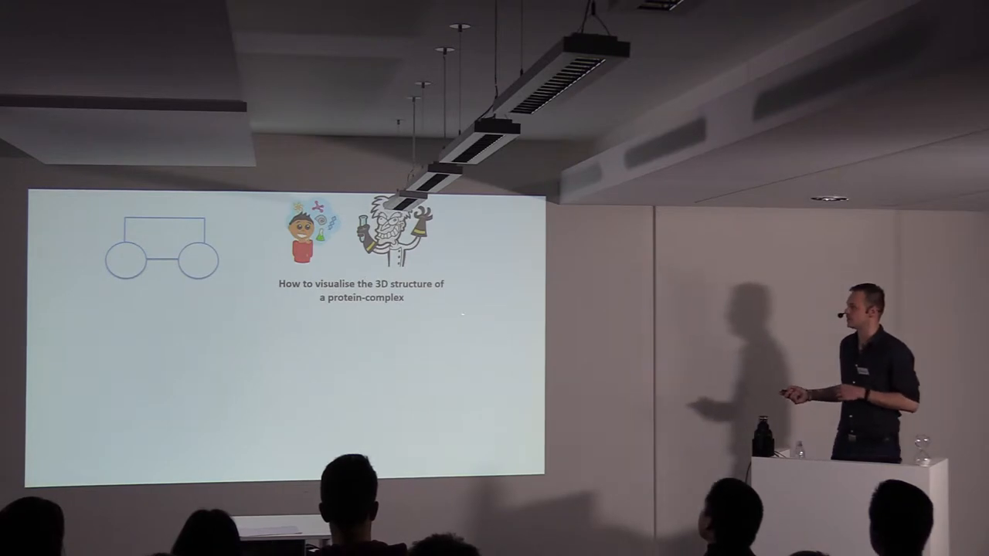
key("right")
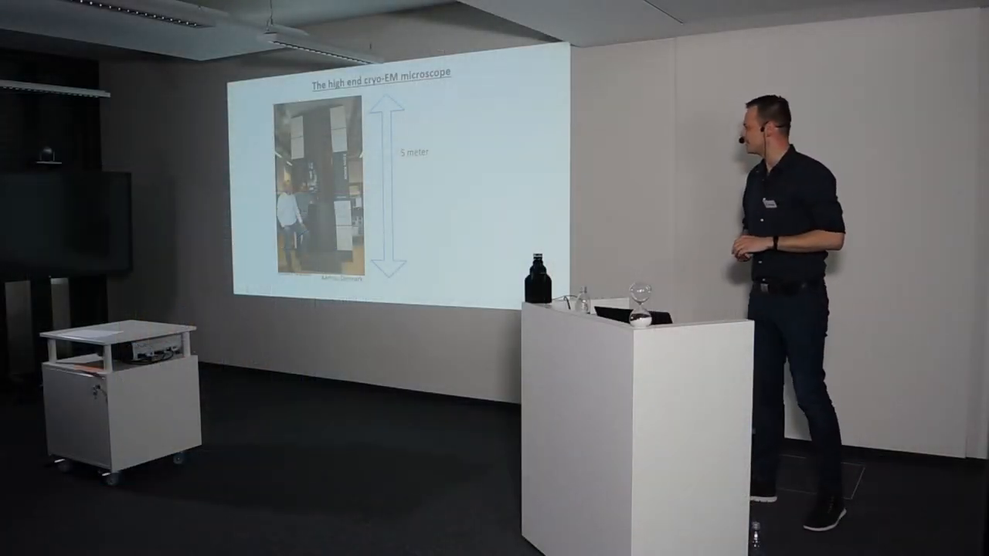
key("Right")
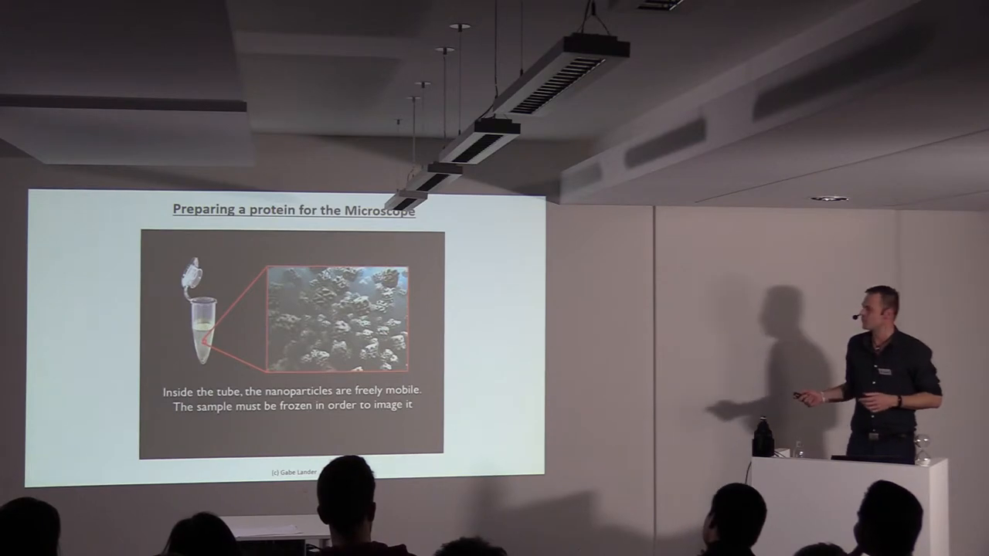
key("Right")
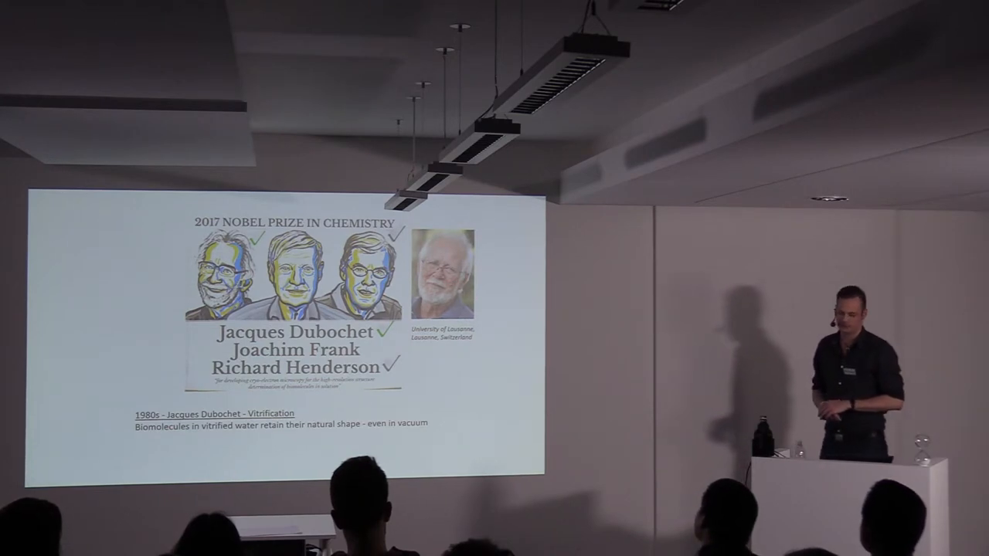
key("Right")
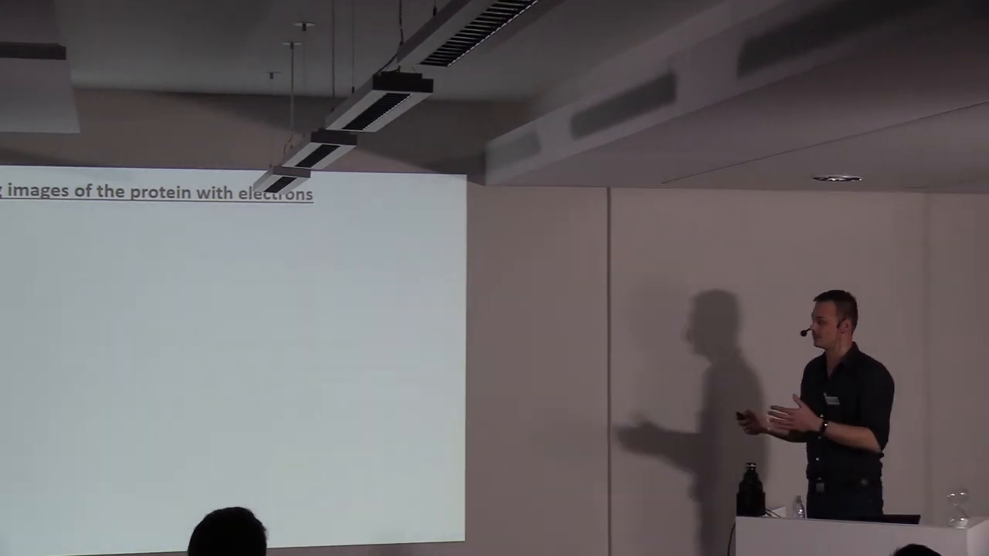
key("Right")
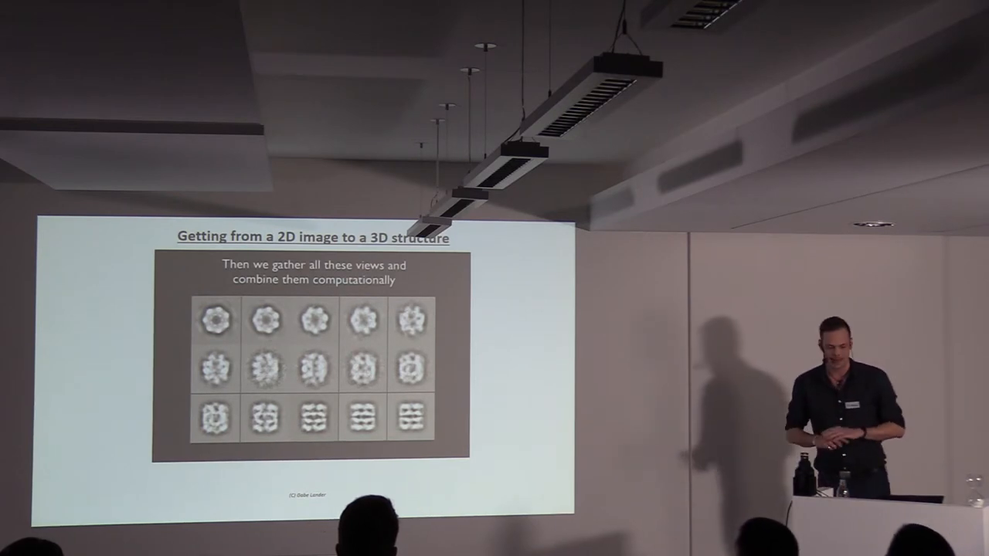
key("right")
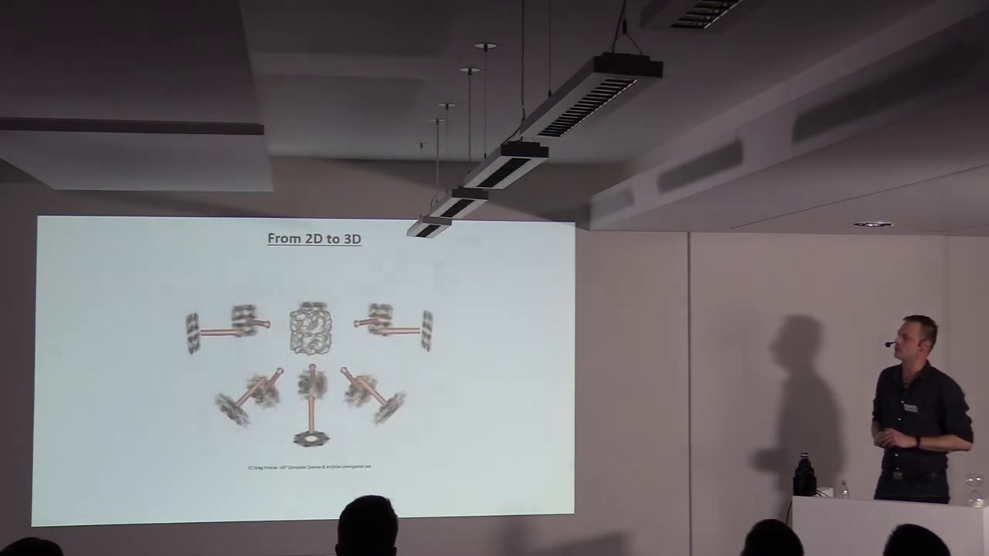